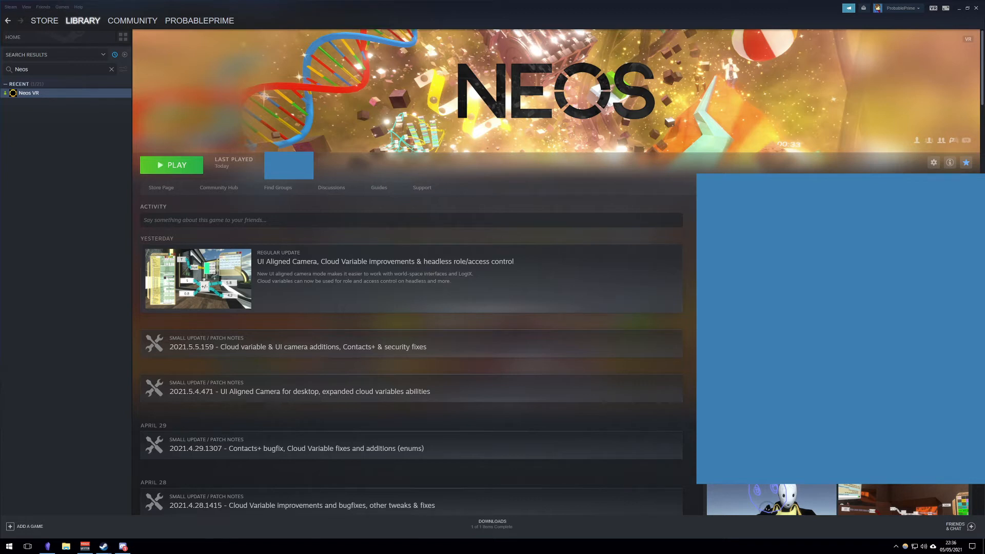
# Step: Launch Neos VR with the 'Launch Neos Launcher (offers advanced launch options)' option
pyautogui.click(177, 165)
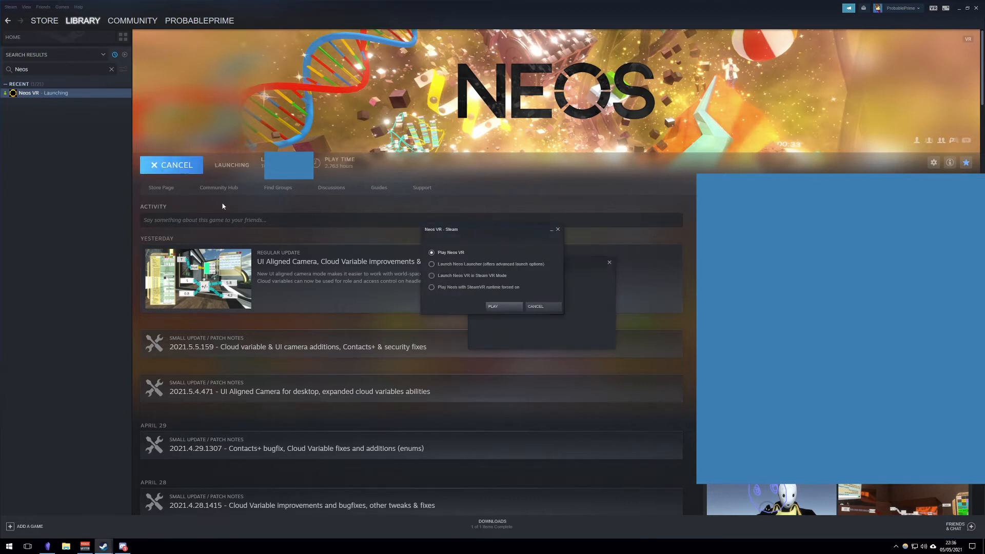
pyautogui.moveTo(437, 269)
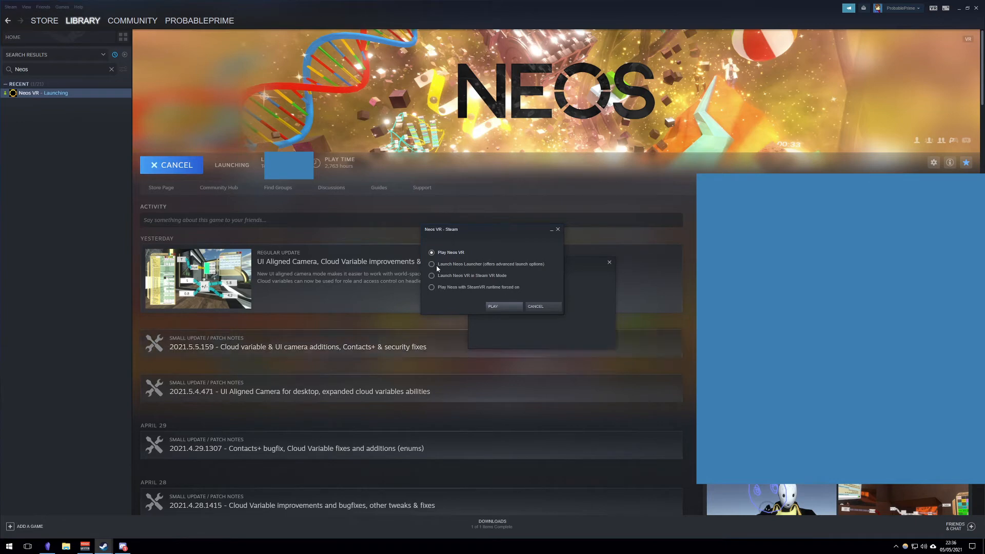
pyautogui.click(432, 264)
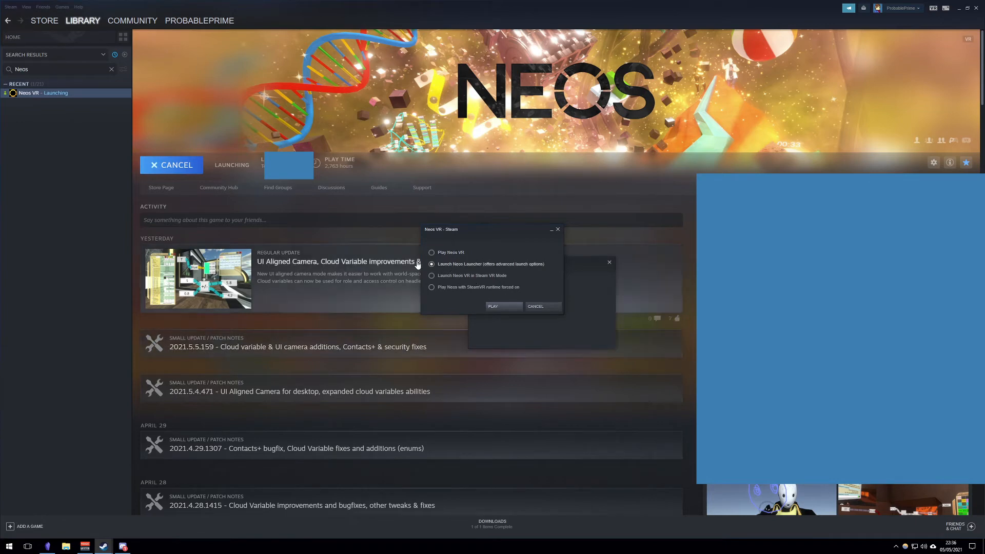
pyautogui.click(493, 307)
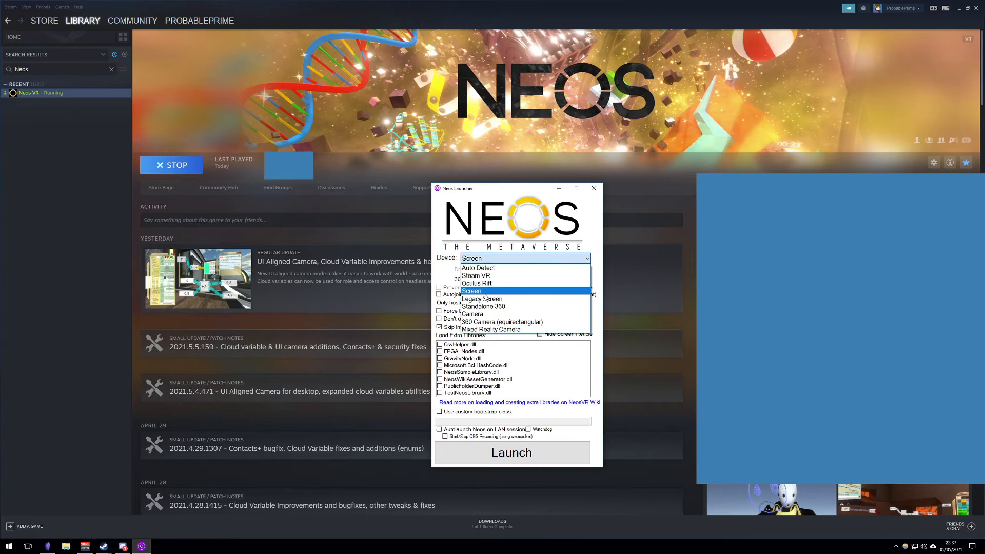
# Step: Choose Screen as the Neos Launcher device and close the launcher window
pyautogui.click(472, 291)
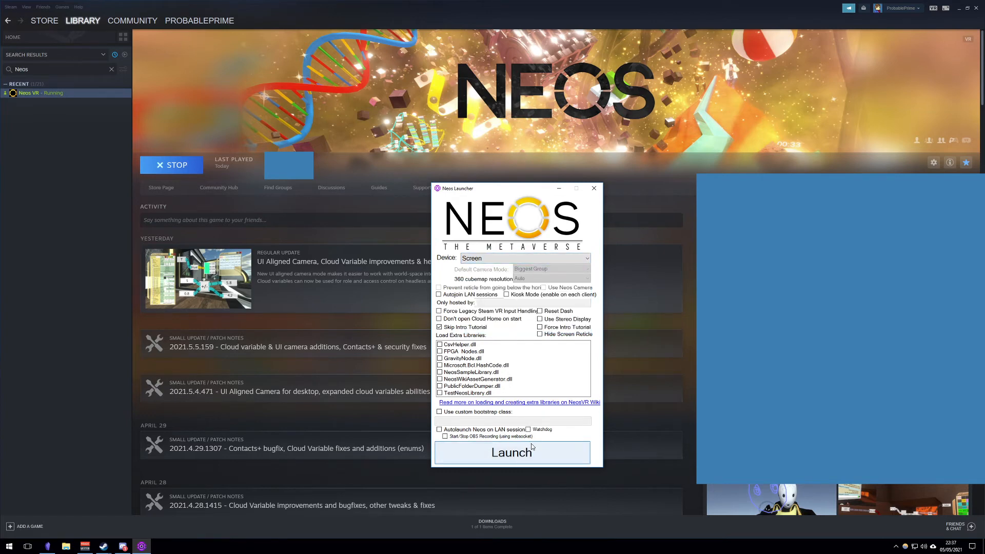
pyautogui.moveTo(594, 188)
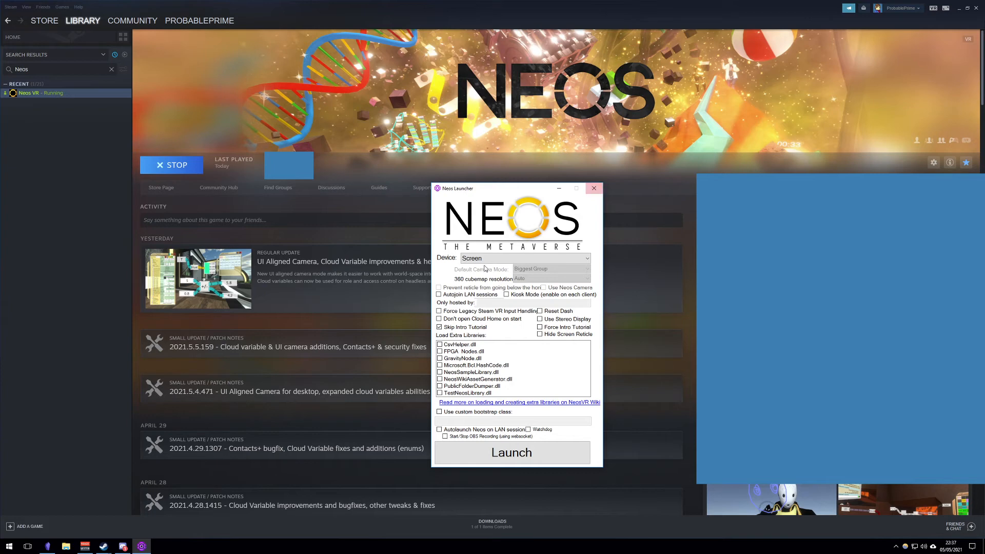
pyautogui.click(592, 188)
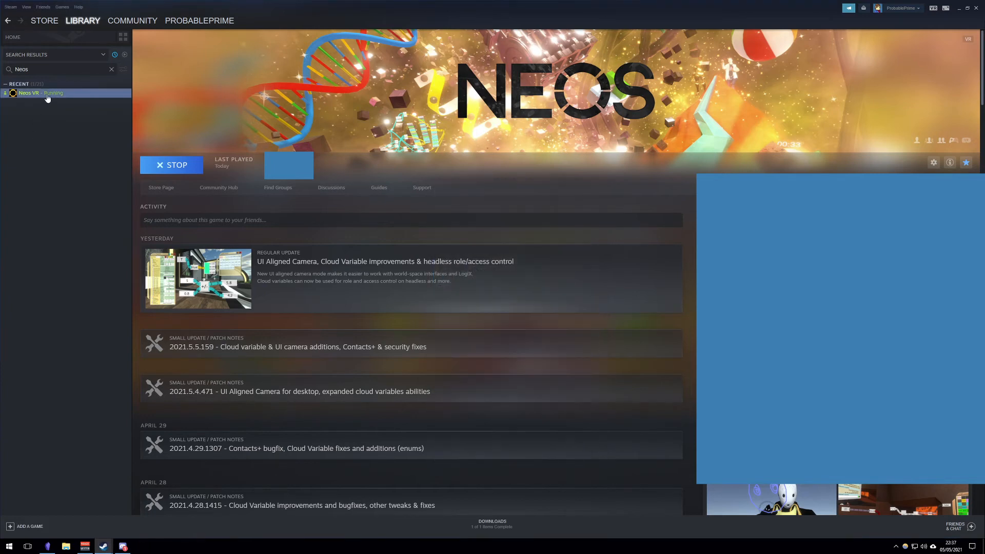
# Step: Enter -Screen in the Neos VR Launch Options field under Properties > General
pyautogui.click(934, 163)
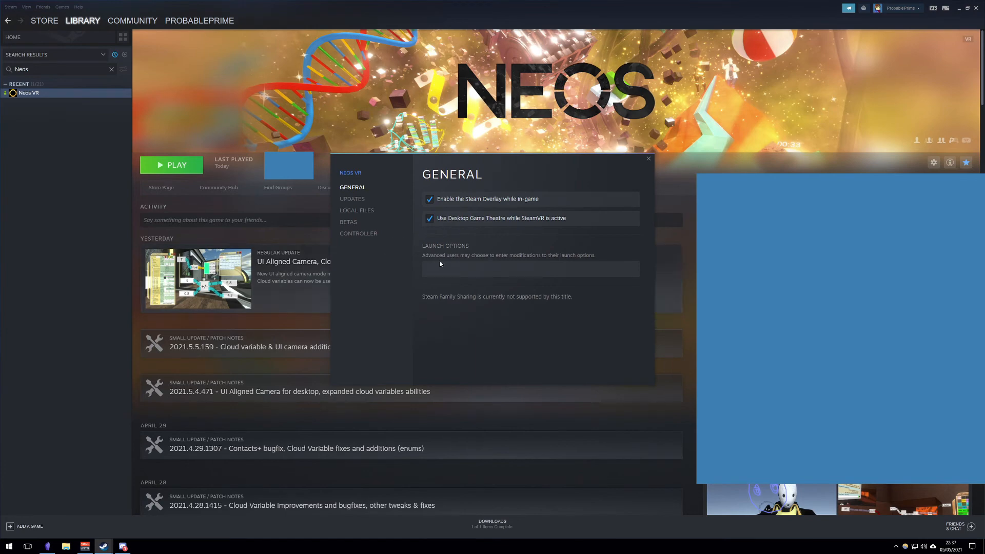
pyautogui.click(530, 268)
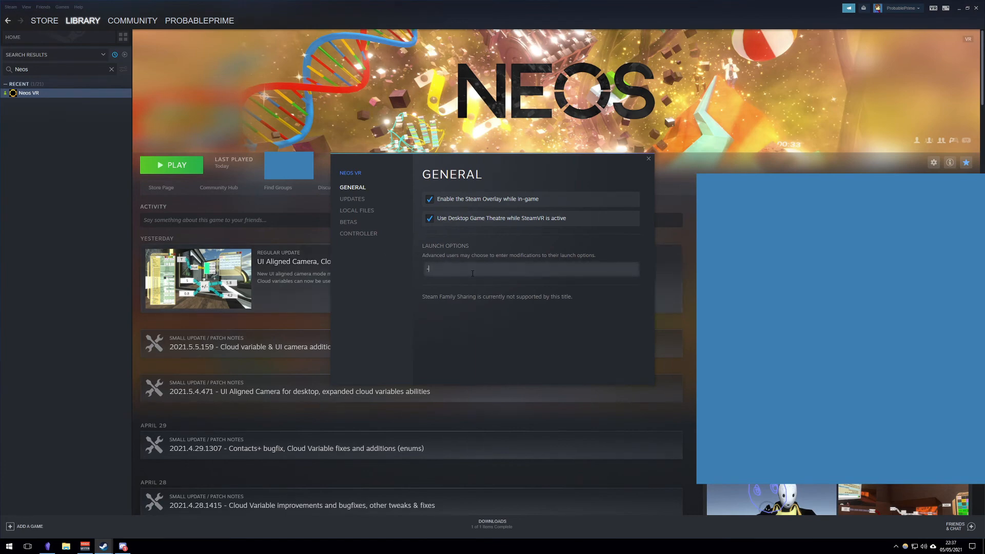
pyautogui.write('Screen')
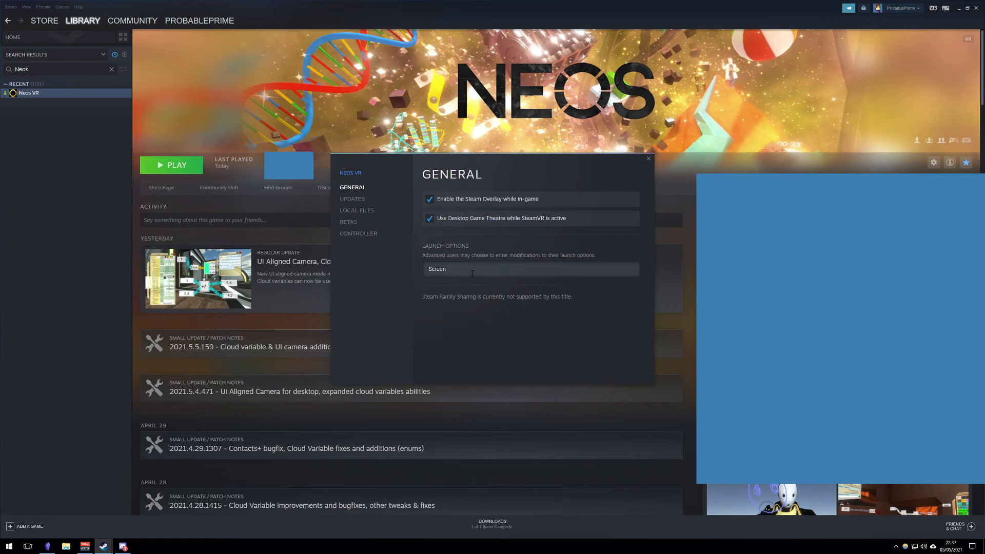